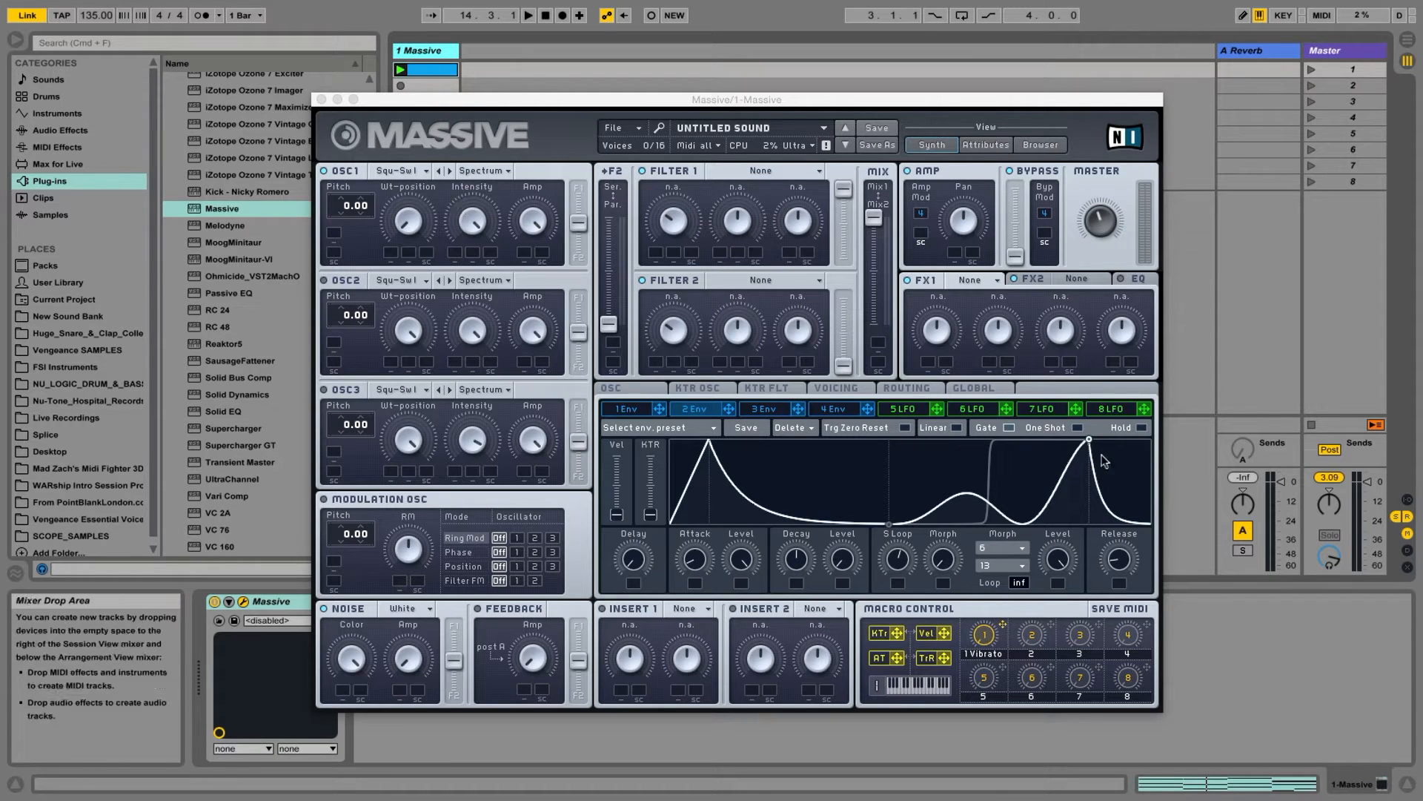
mouse_move(850, 509)
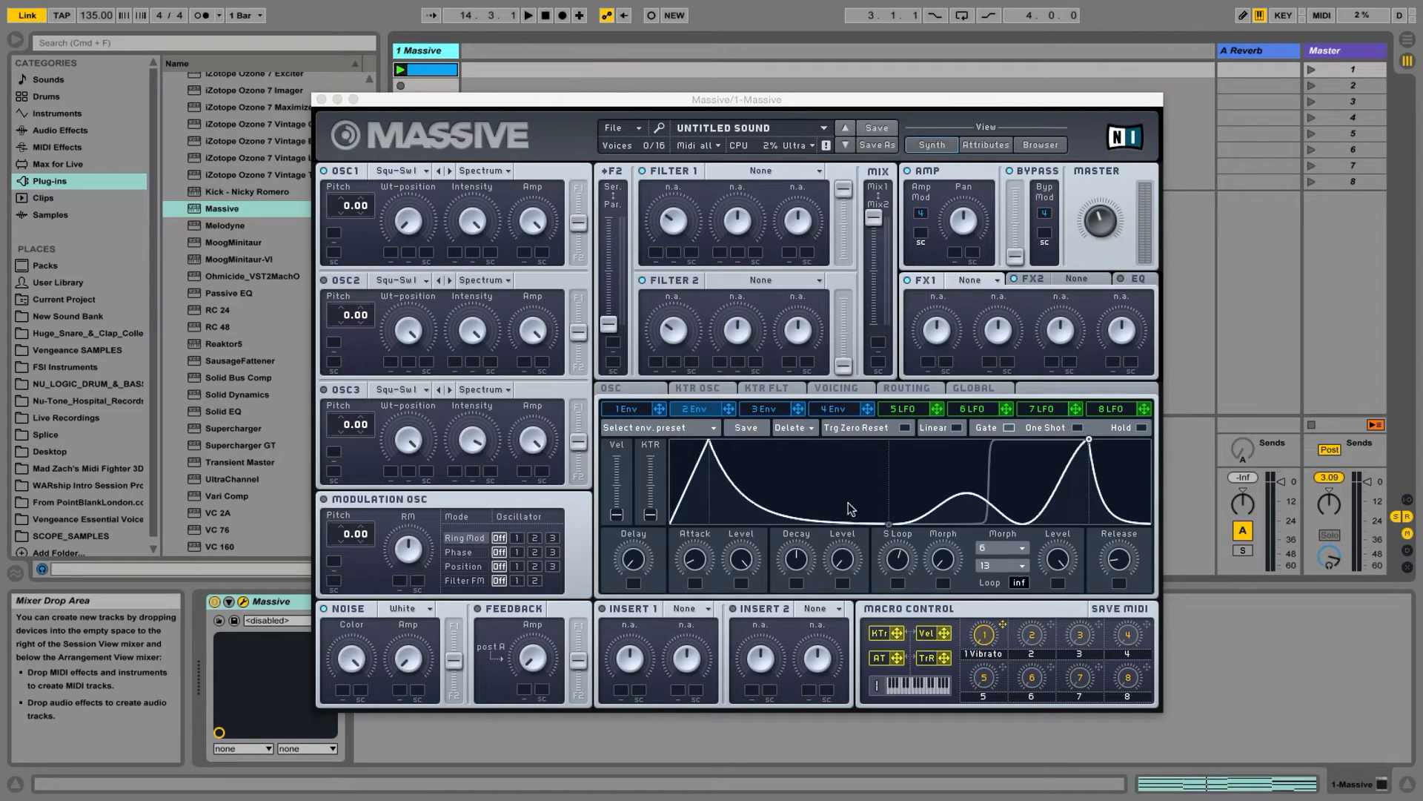
mouse_move(988, 490)
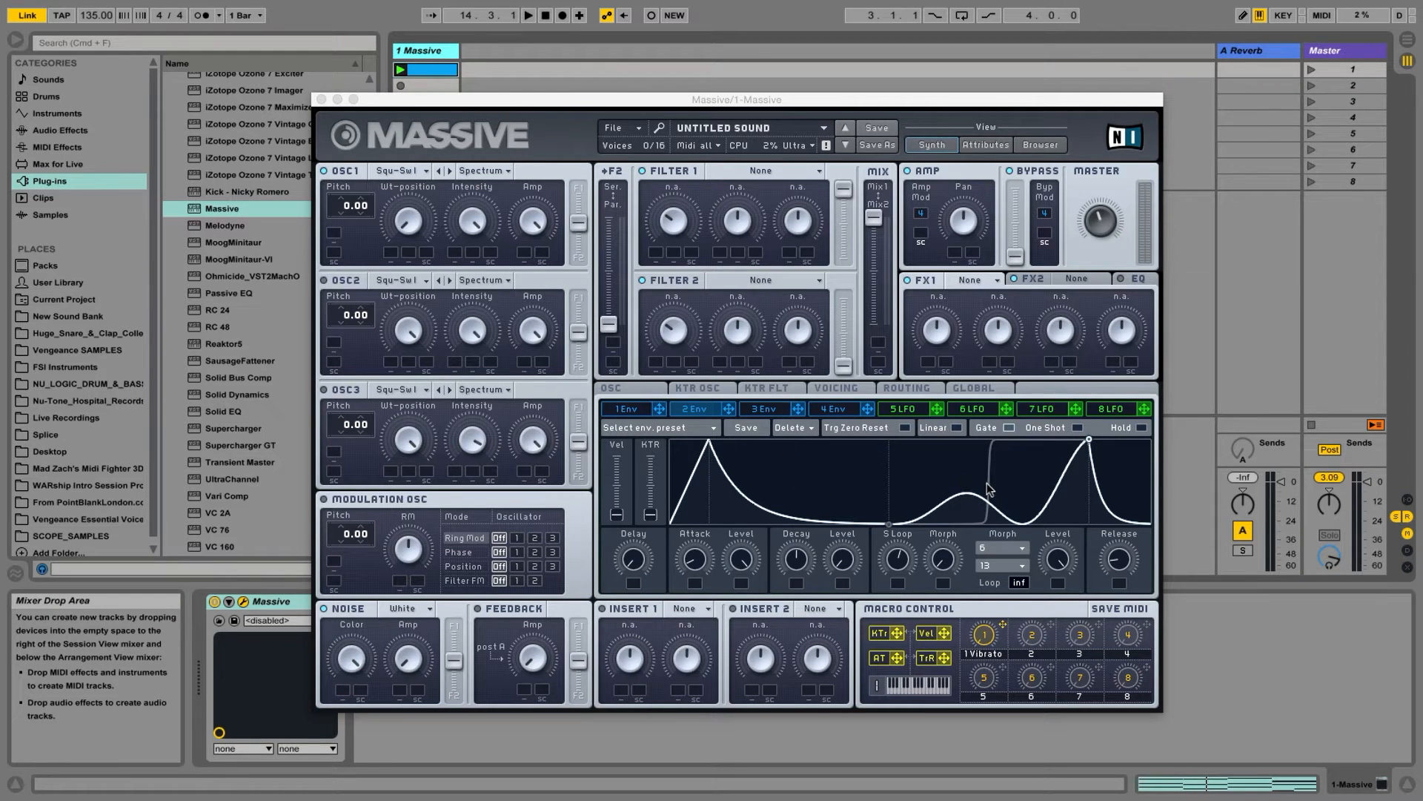
mouse_move(967, 483)
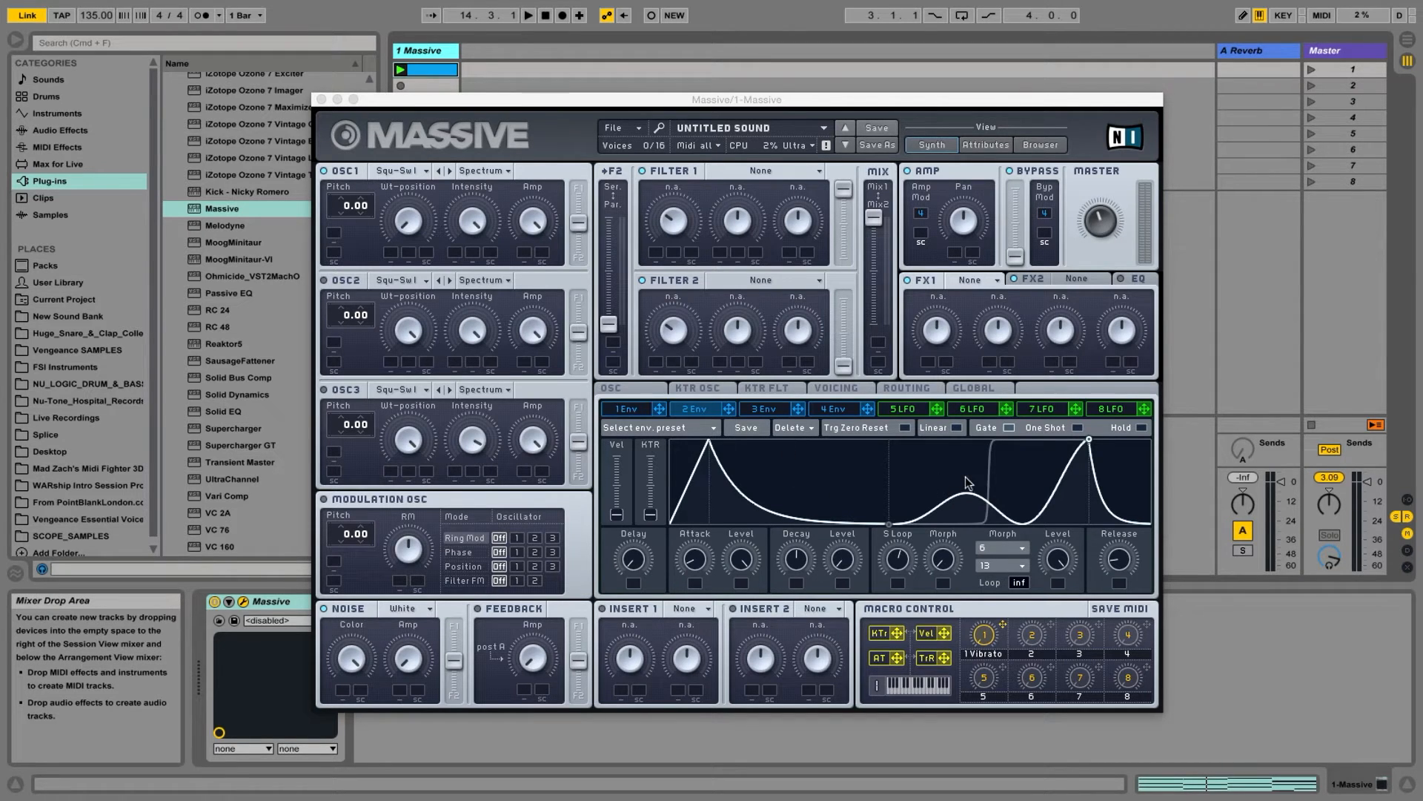
mouse_move(920, 483)
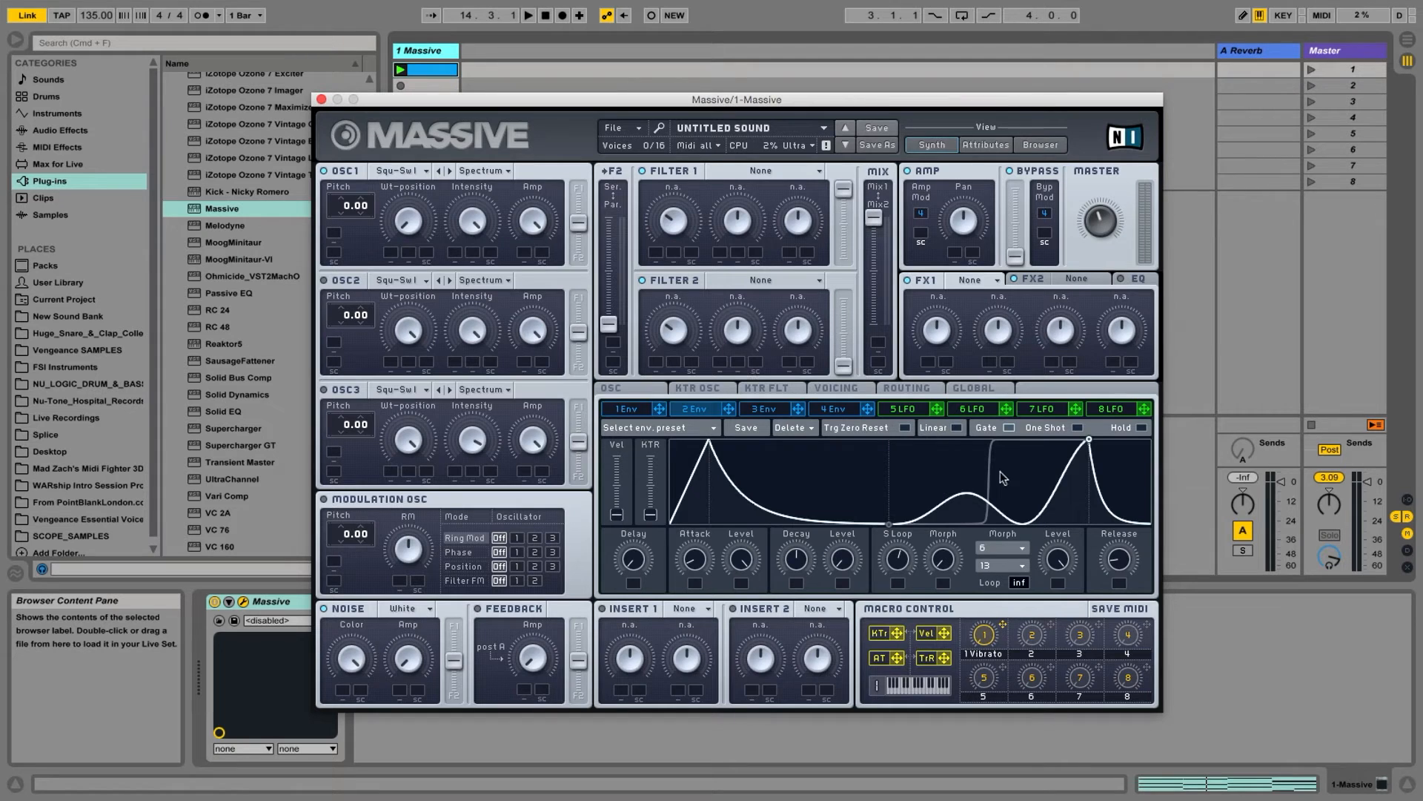
mouse_move(392, 182)
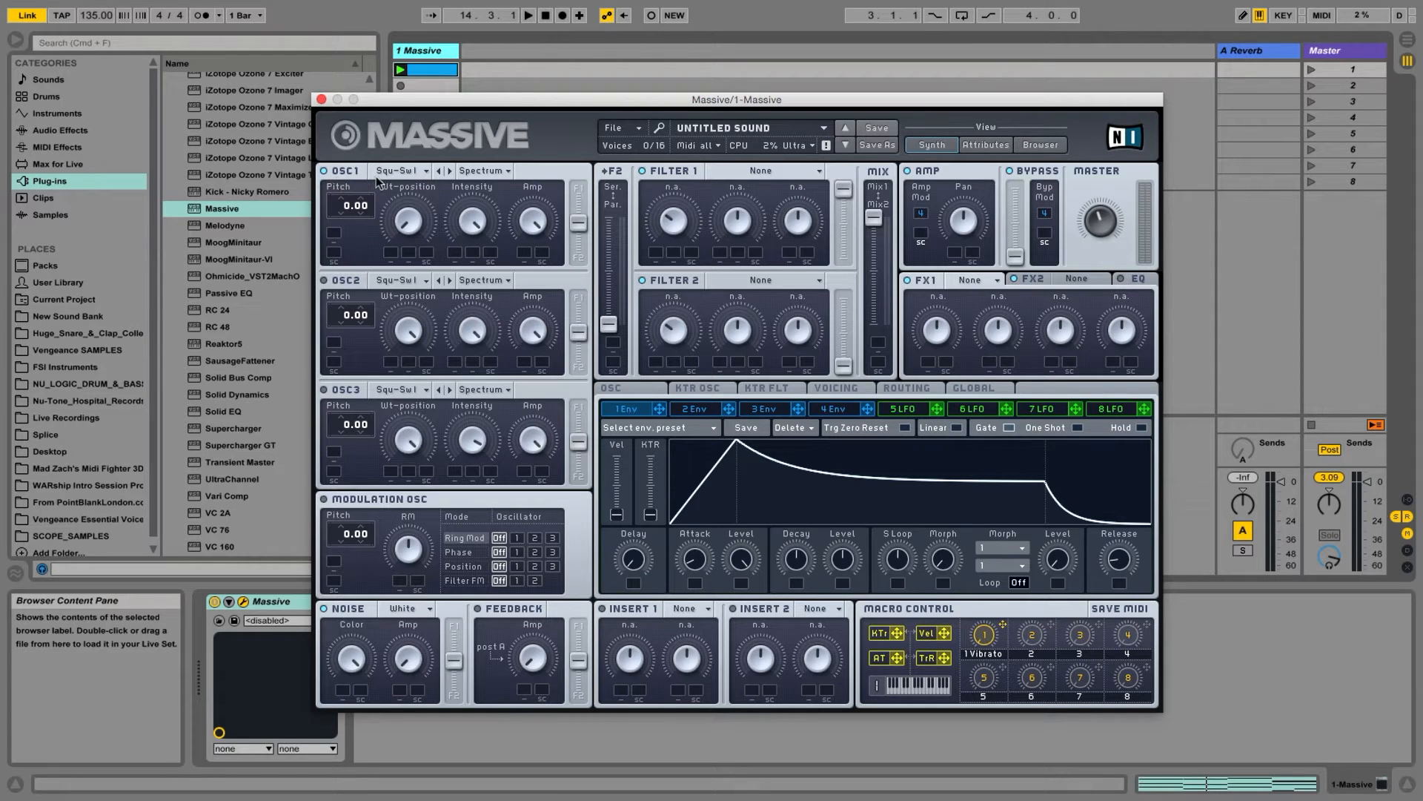
mouse_move(407, 227)
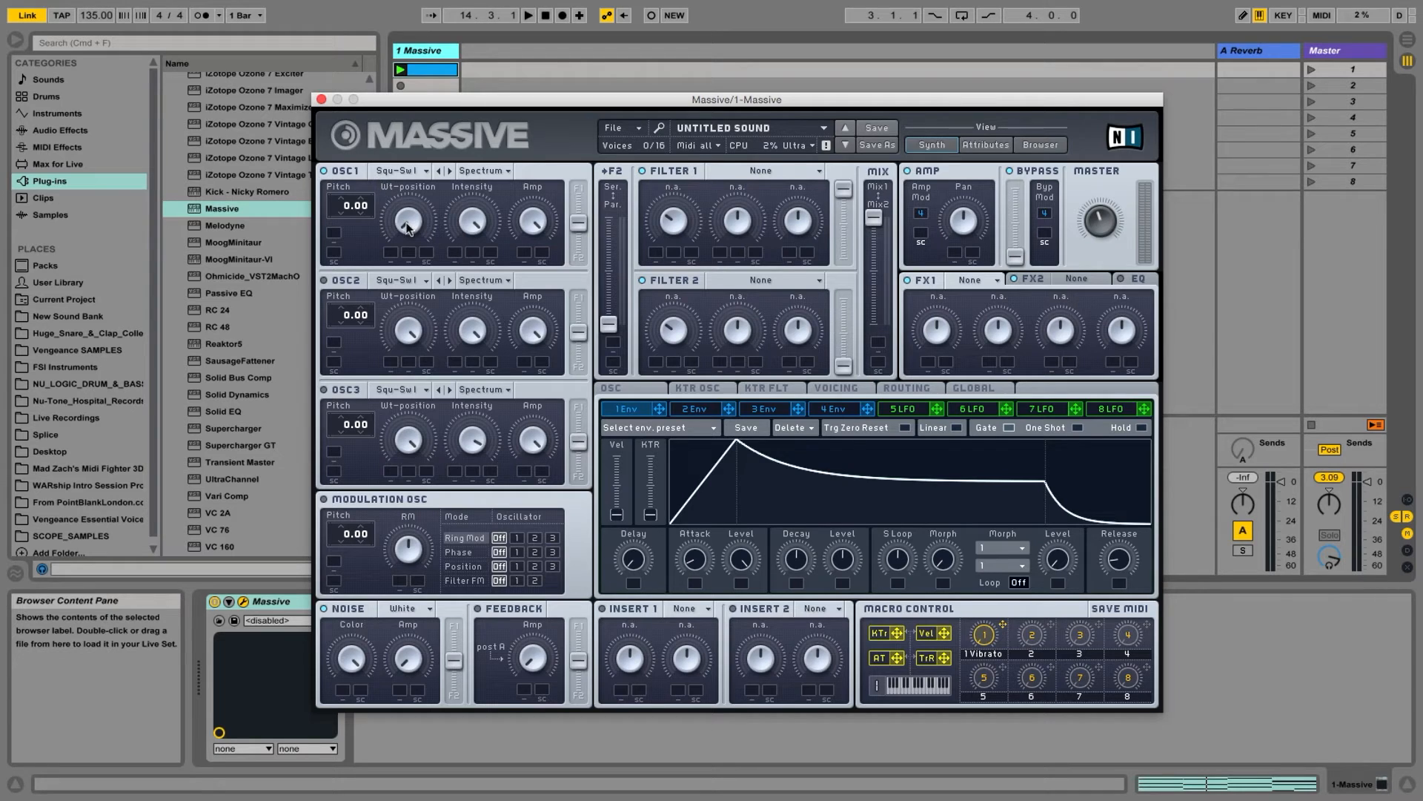
mouse_move(420, 240)
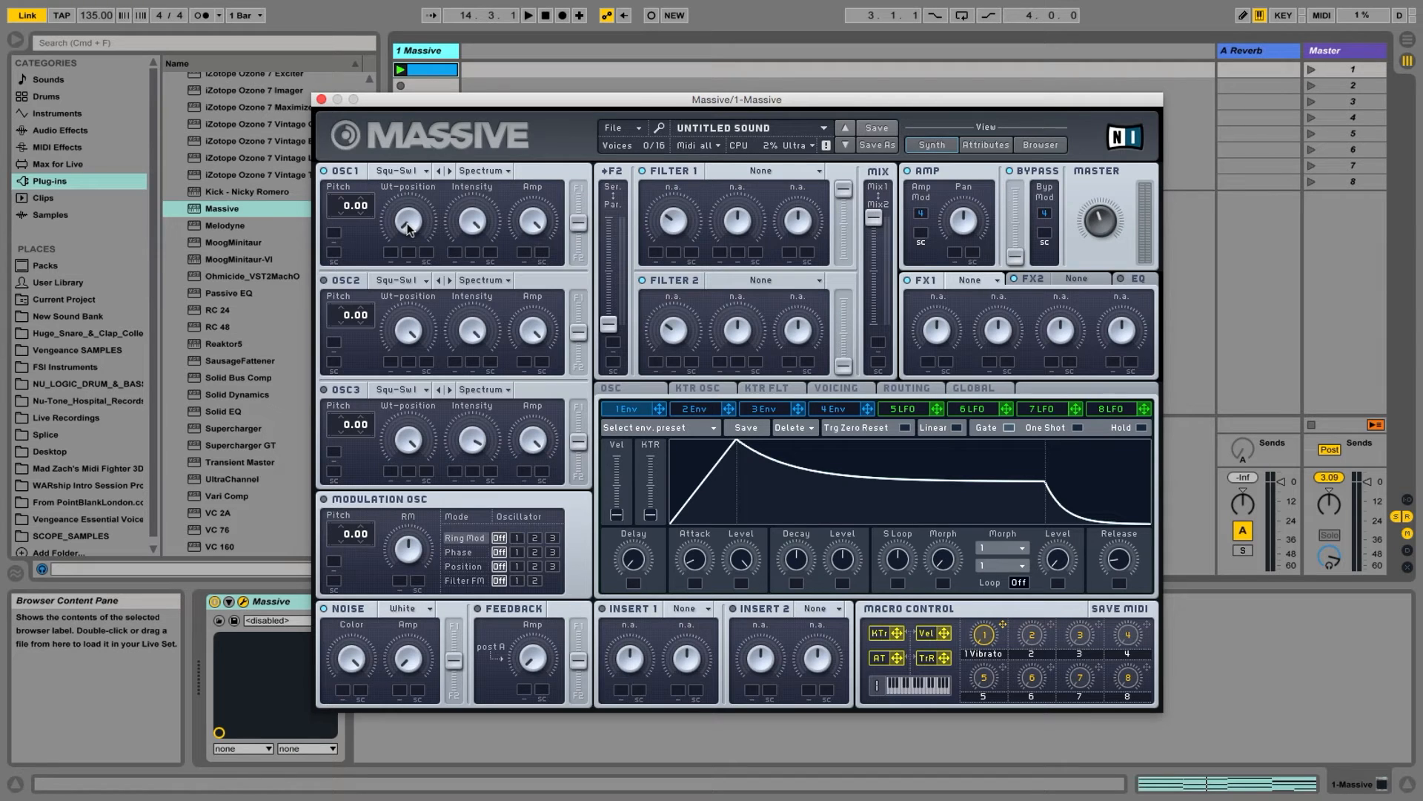
mouse_move(408, 230)
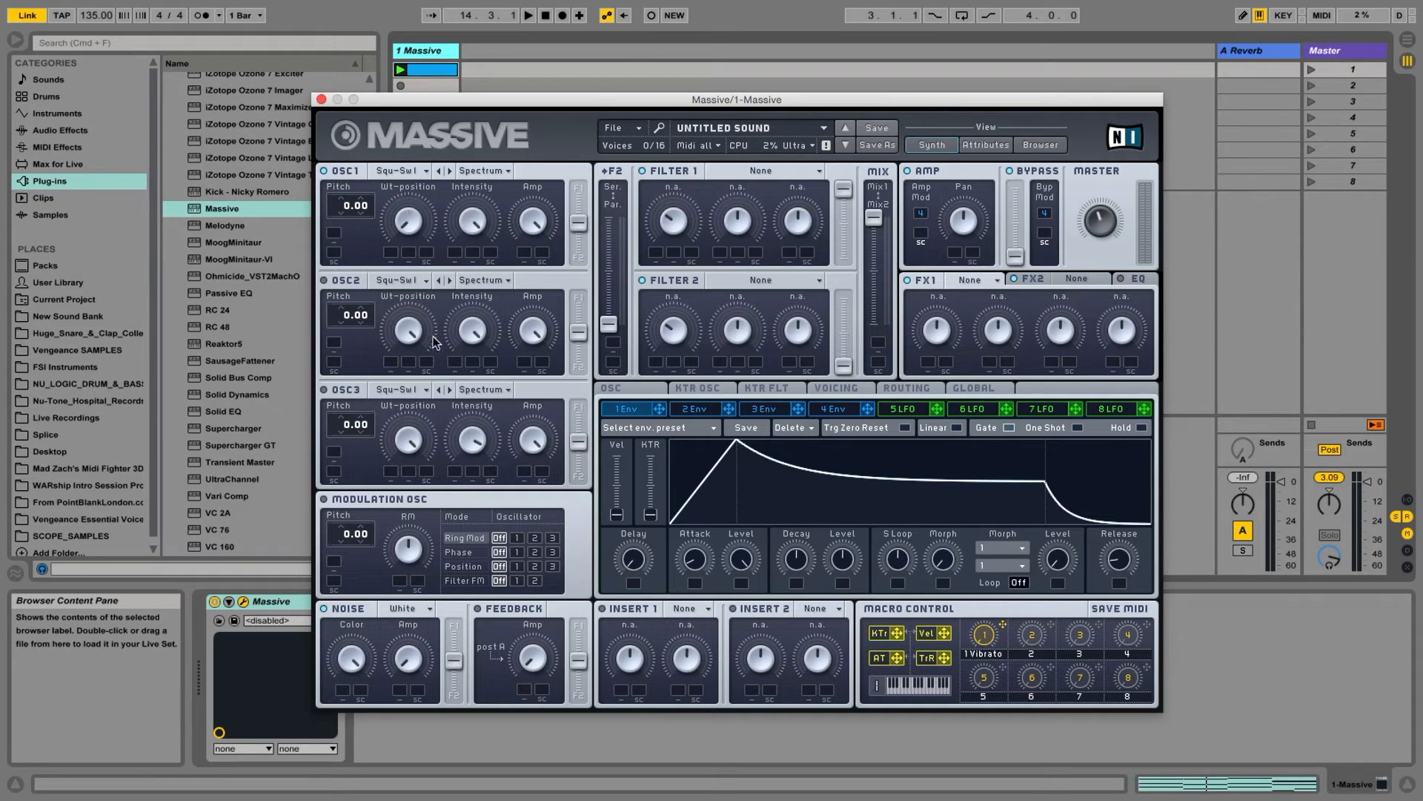
mouse_move(409, 223)
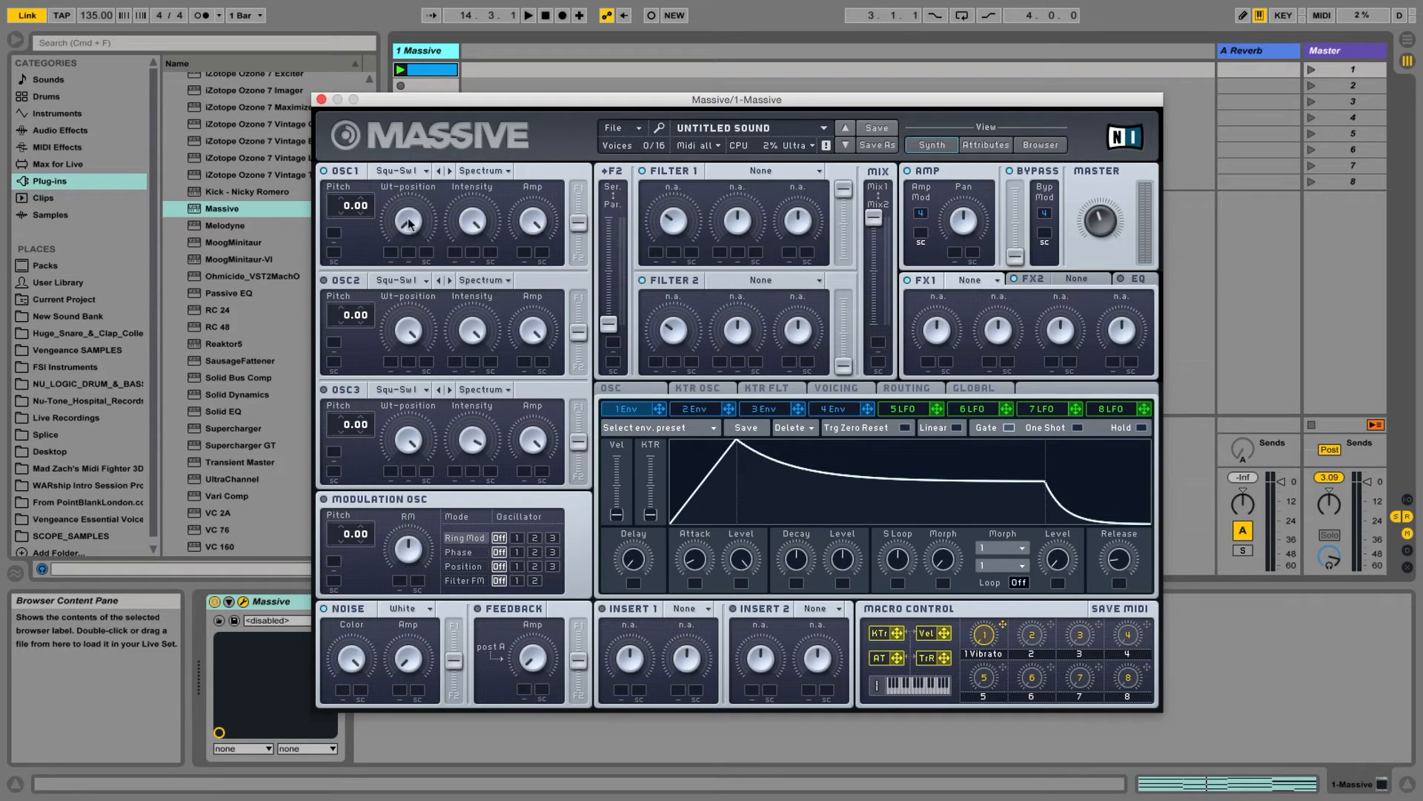
- Load the Basic Sin-Triangle wavetable into oscillator 1, replacing Square-Saw I
click(425, 171)
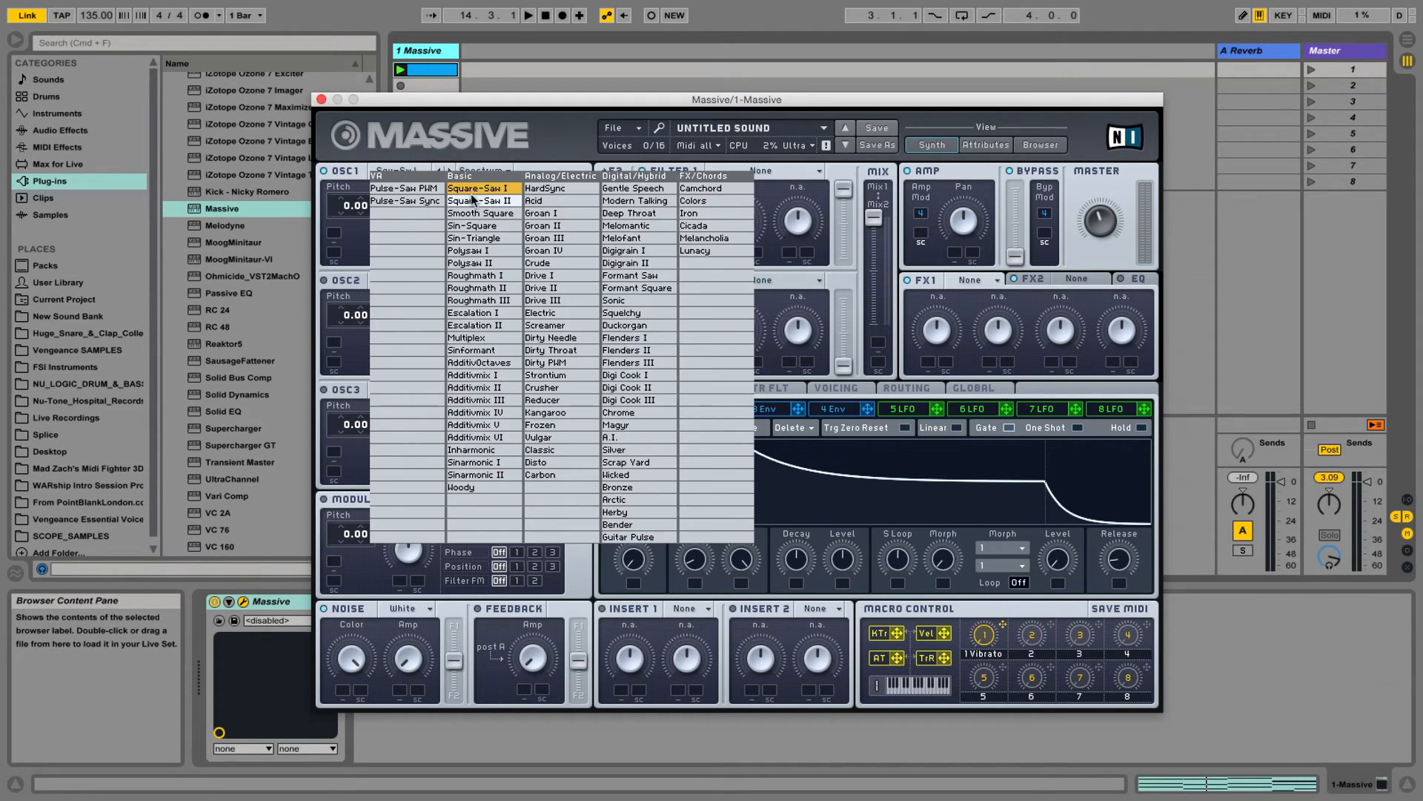
click(480, 187)
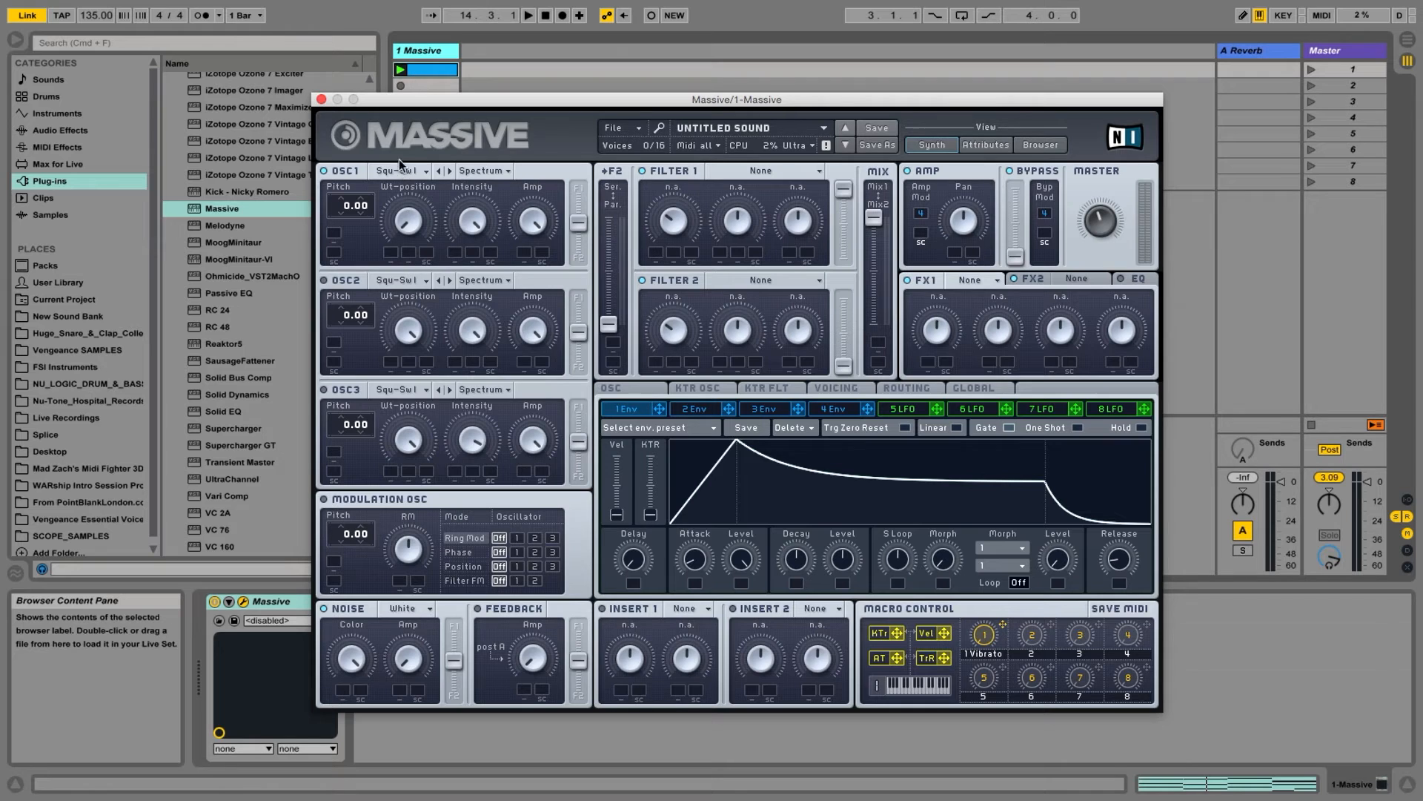
click(397, 171)
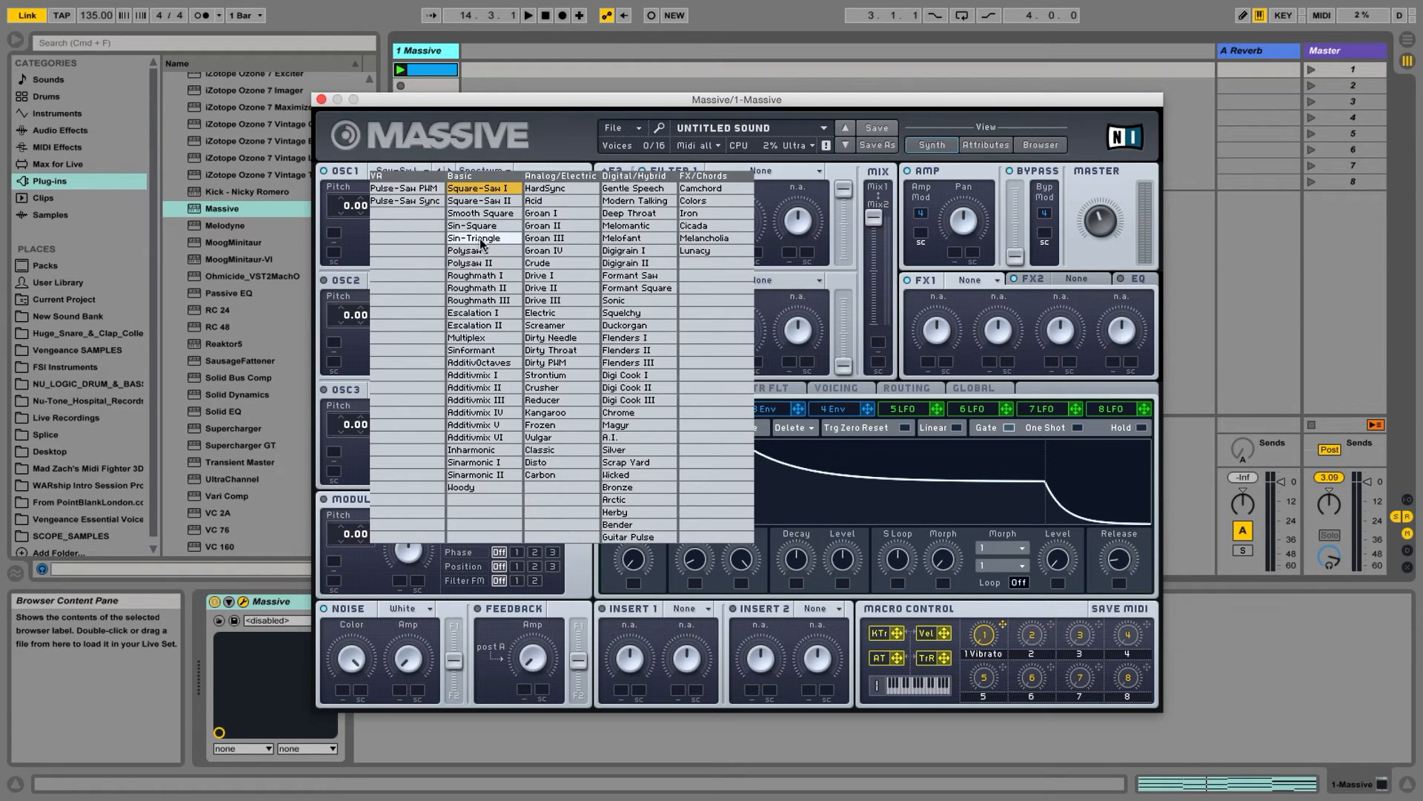
click(474, 238)
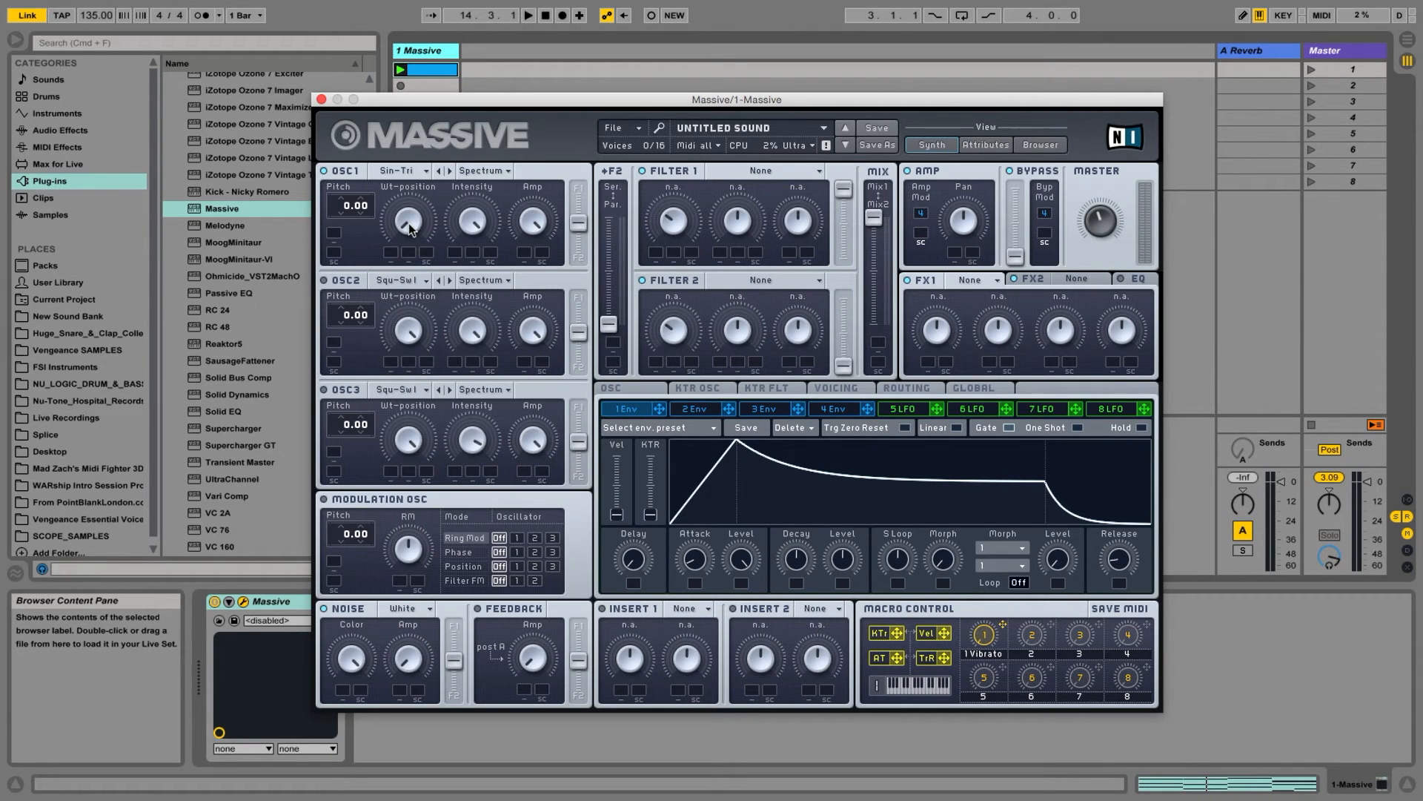
click(528, 15)
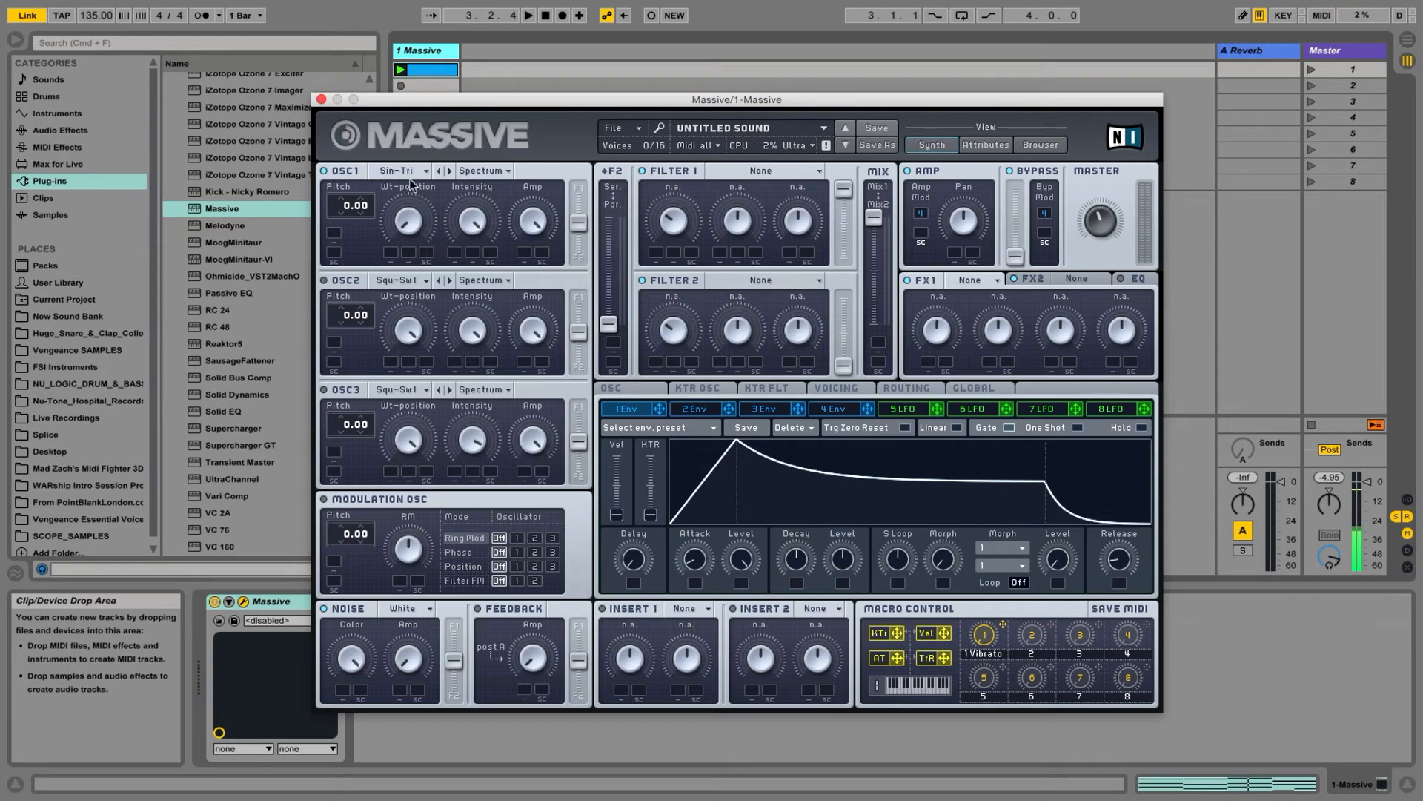
- Swap oscillator 1's wavetable from Sin-Triangle to Basic Sin-Square
click(400, 170)
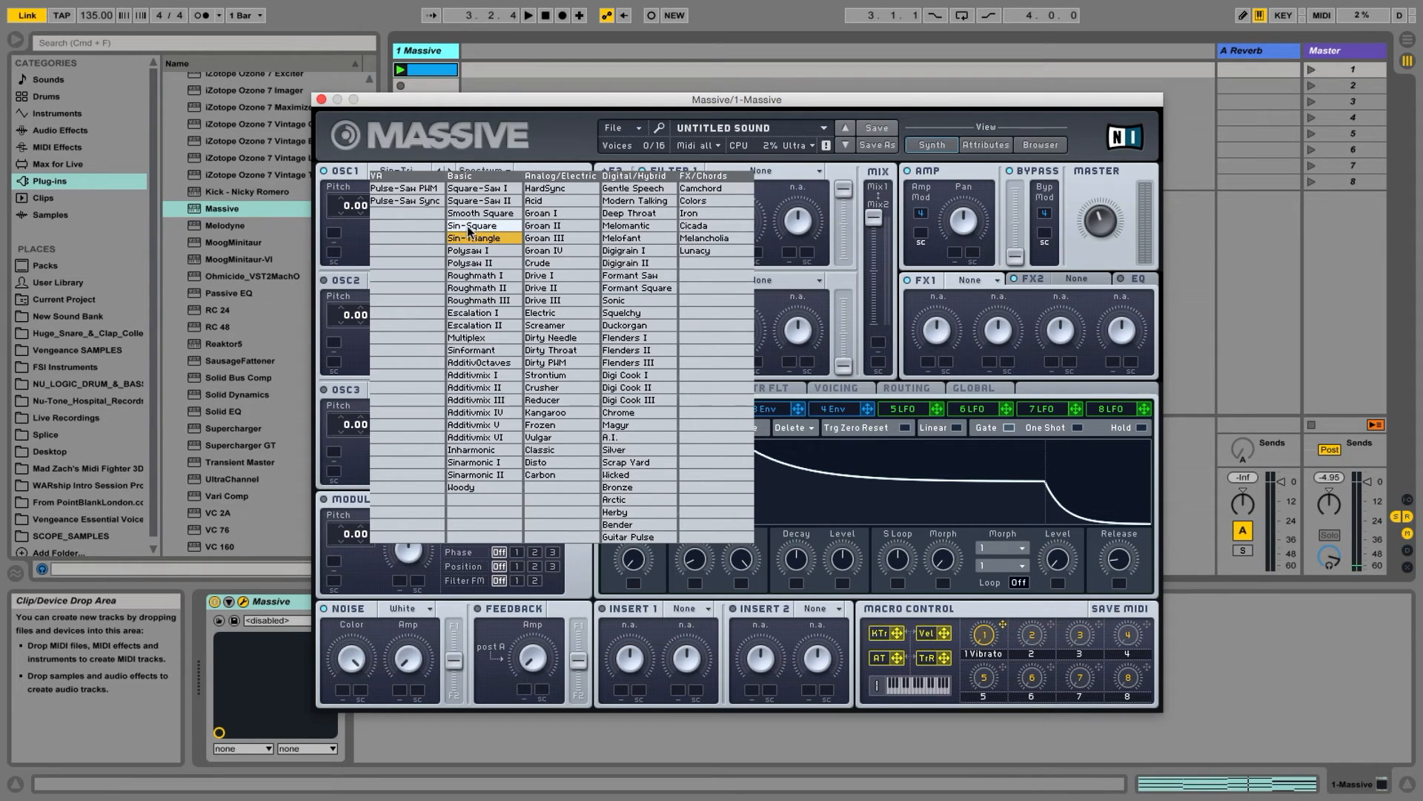
click(472, 225)
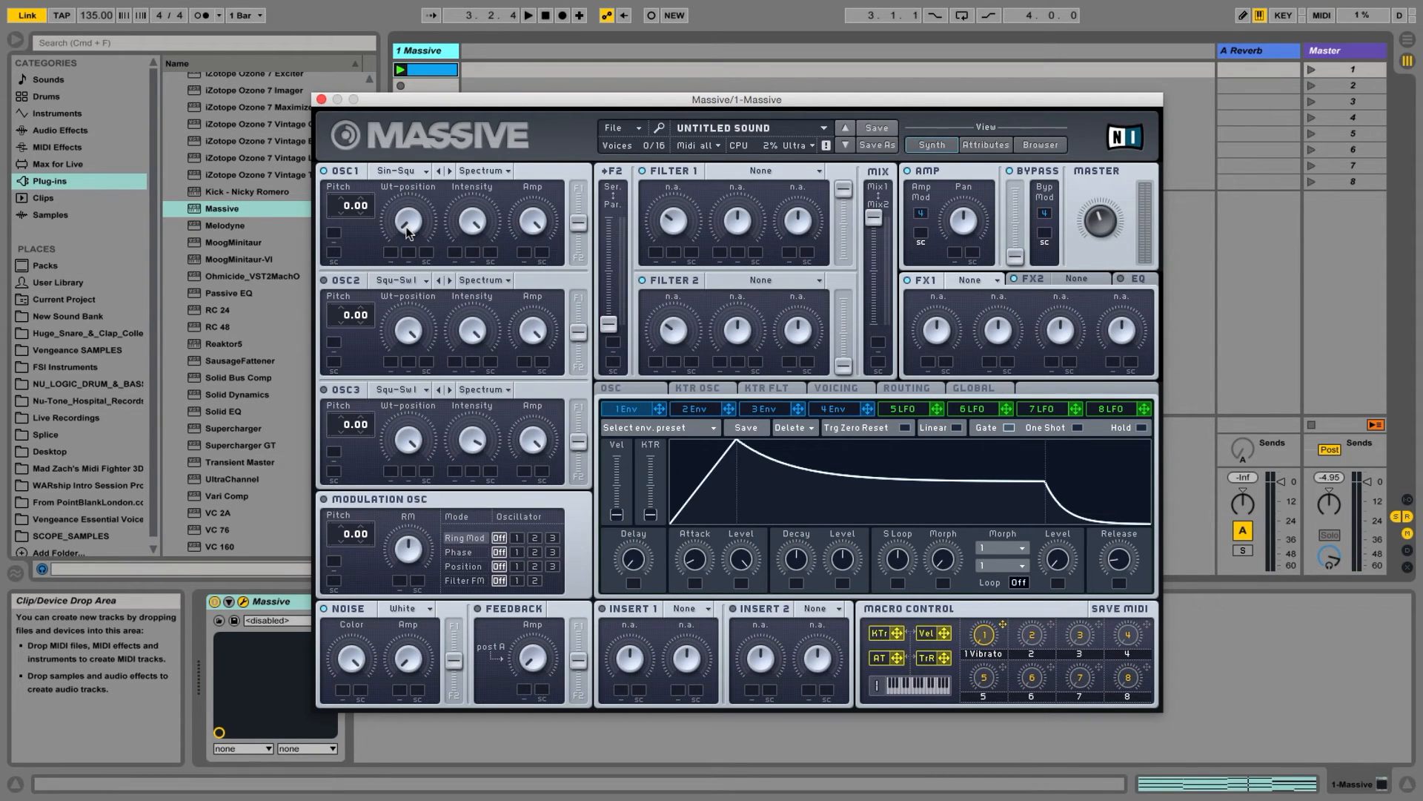
mouse_move(390, 187)
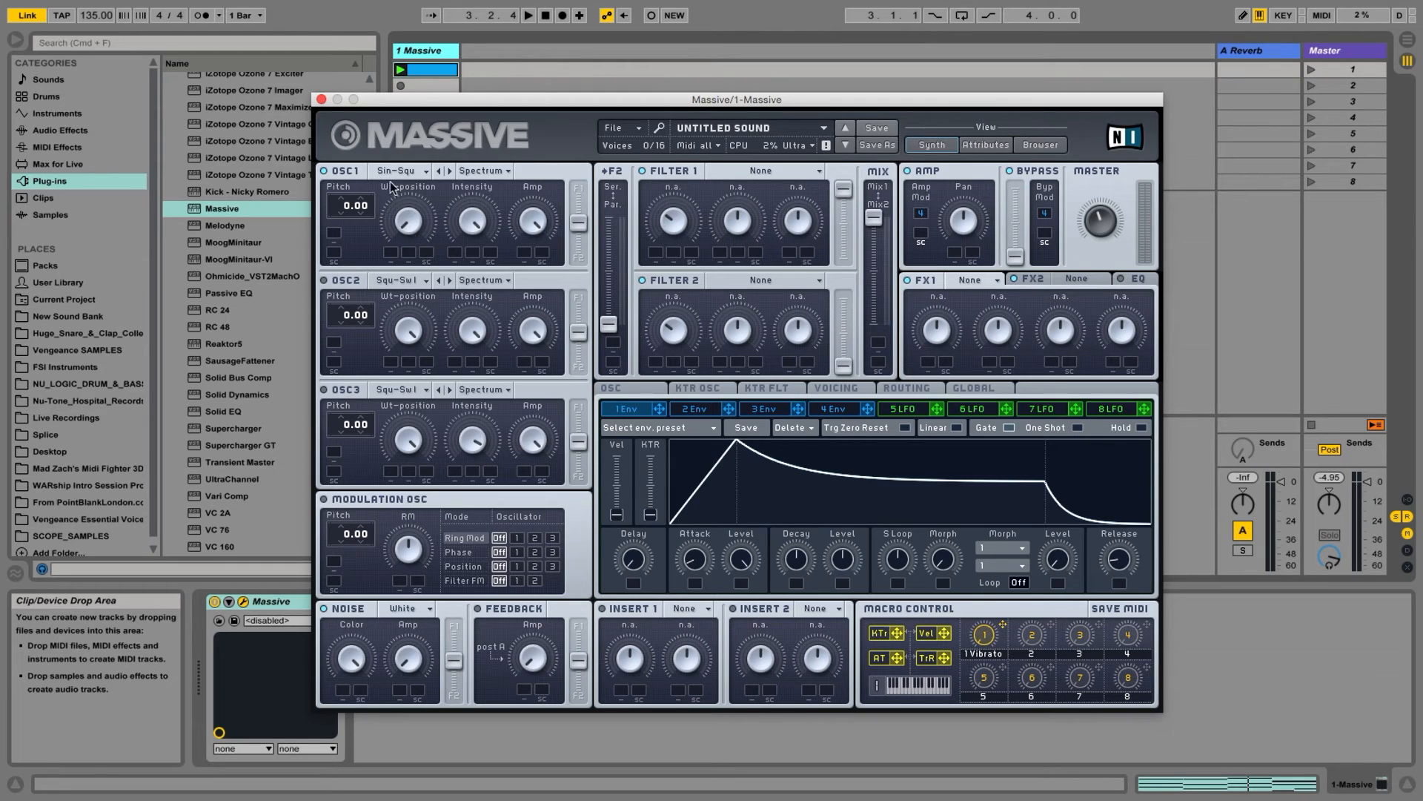
mouse_move(410, 231)
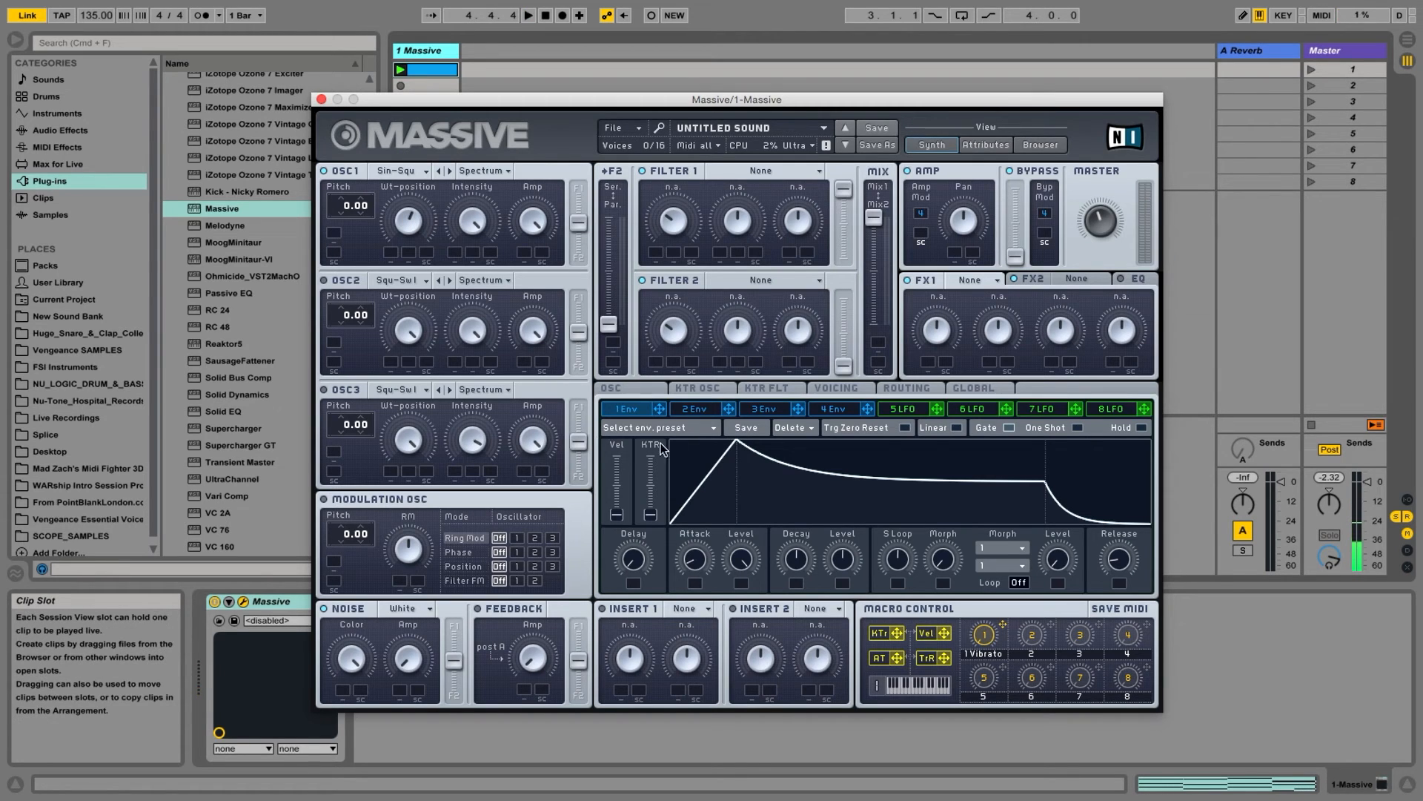
- Display the 2 Env tab's looping morph envelope with loop set to inf
click(693, 408)
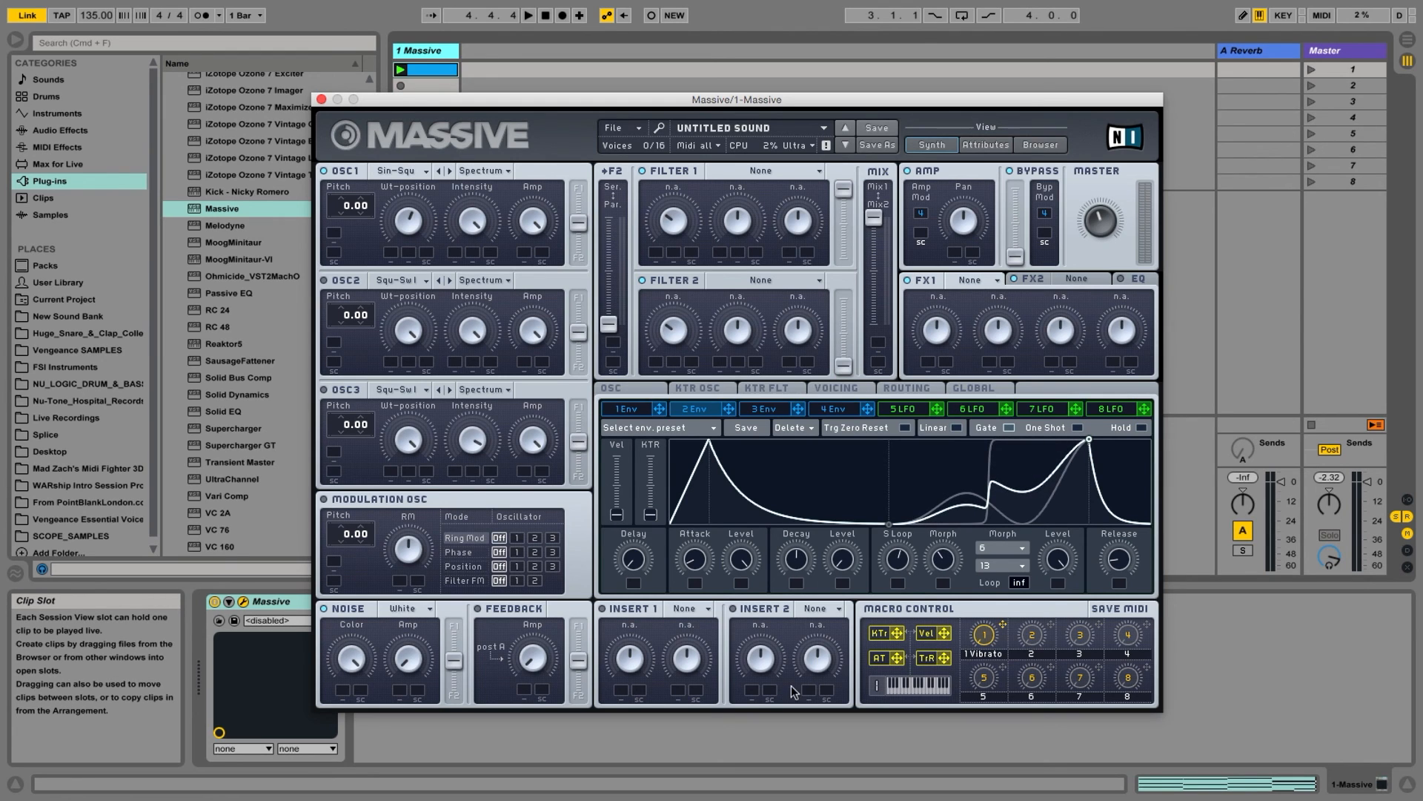
mouse_move(450, 316)
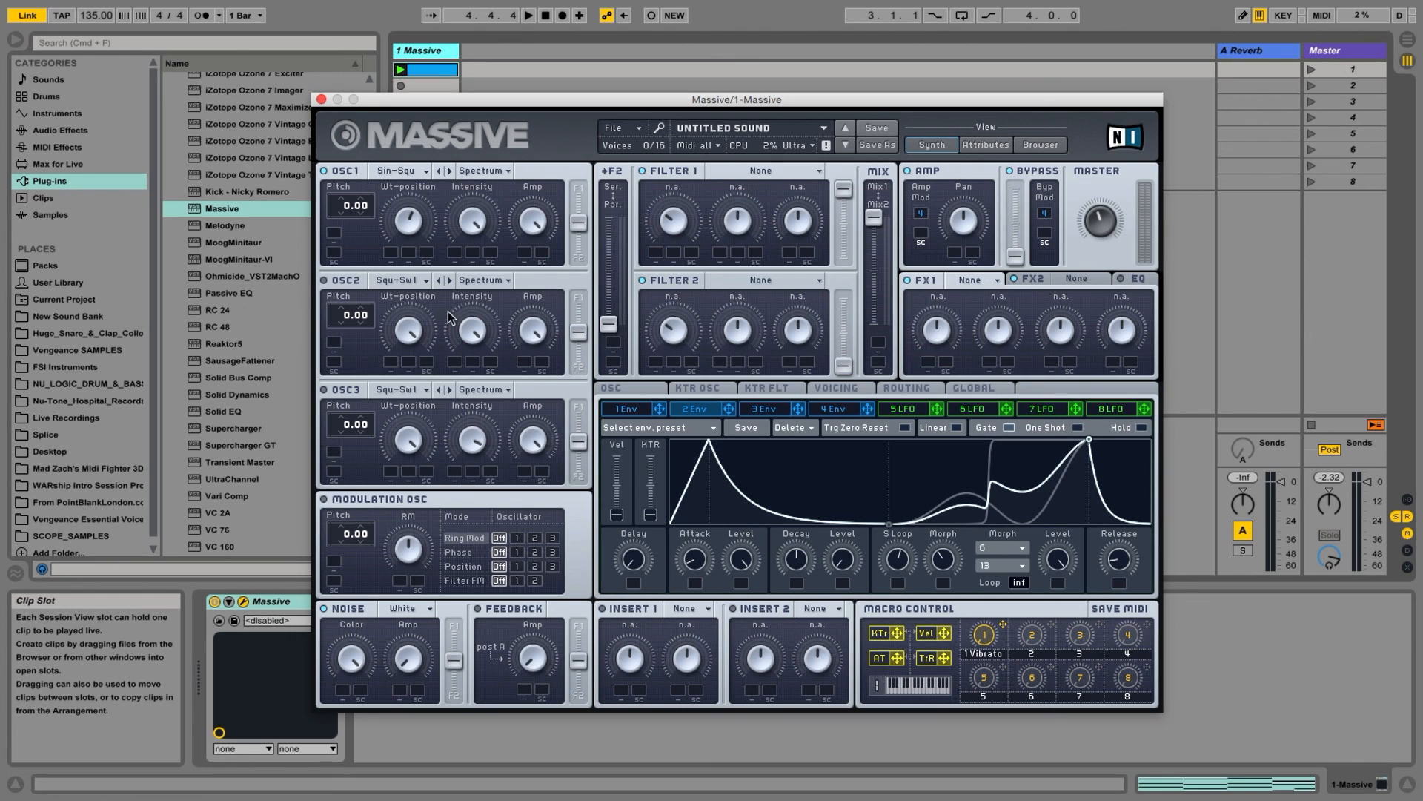
mouse_move(433, 372)
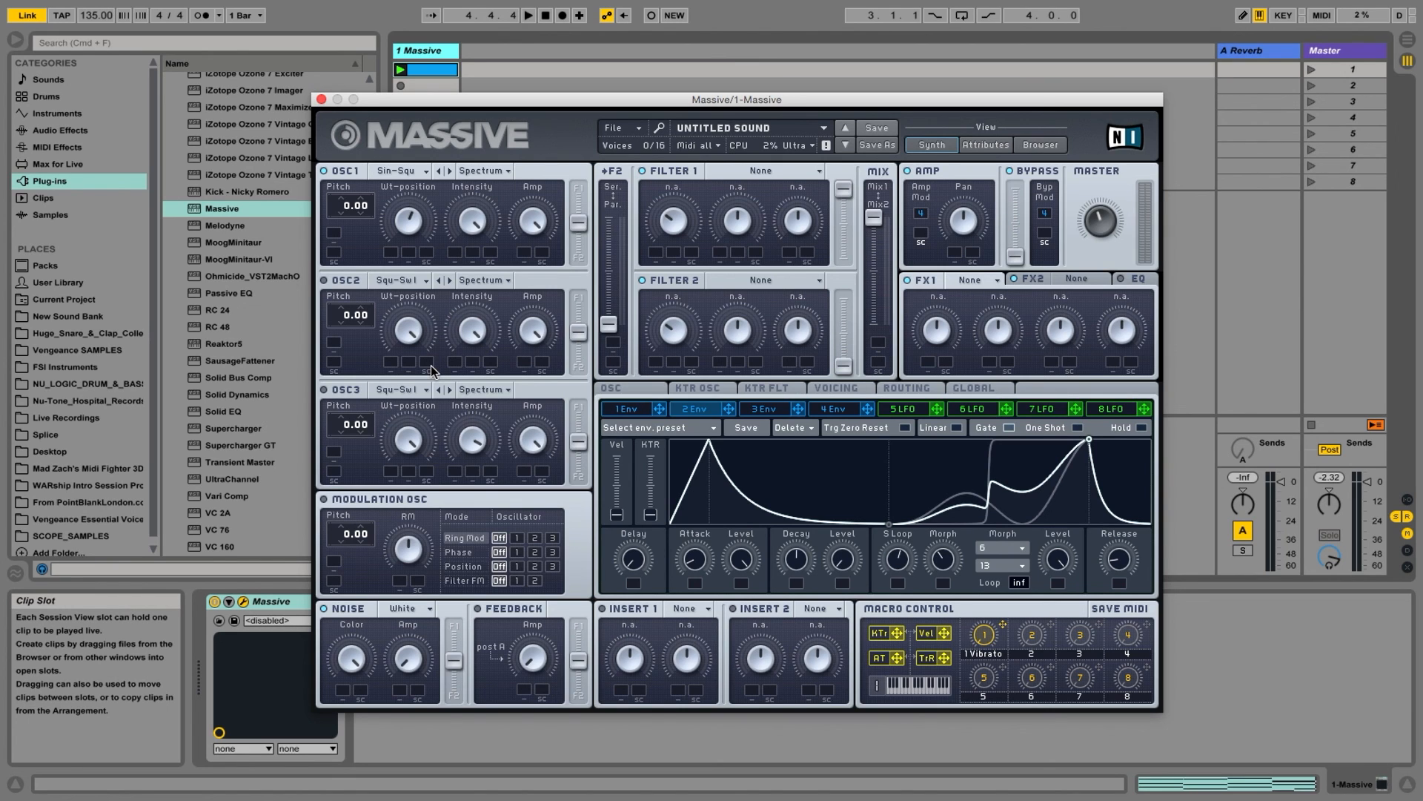